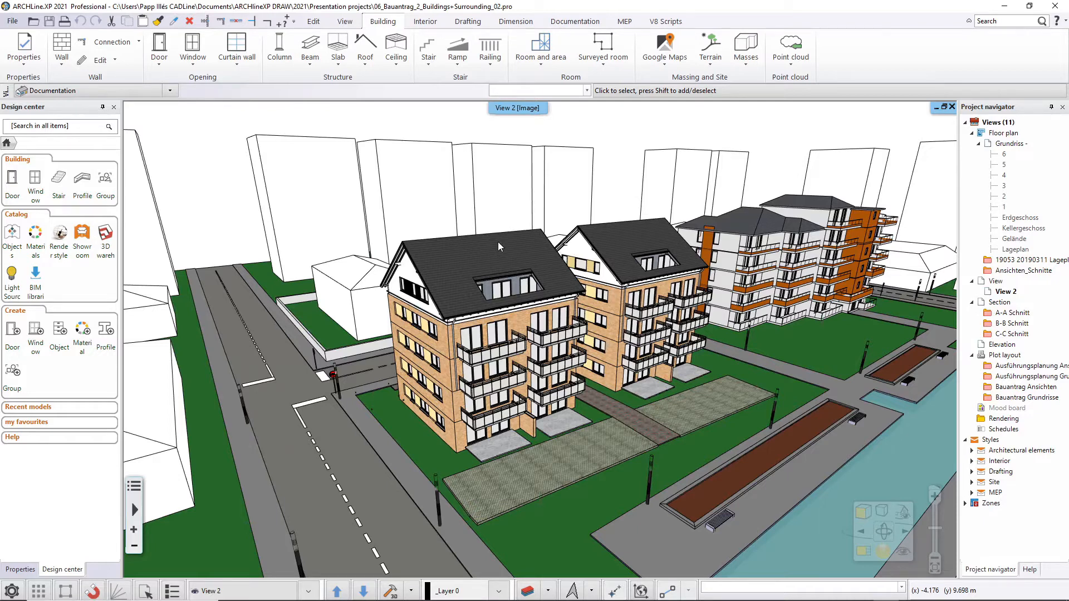
{"action": "mouse_move", "coordinate": [547, 192]}
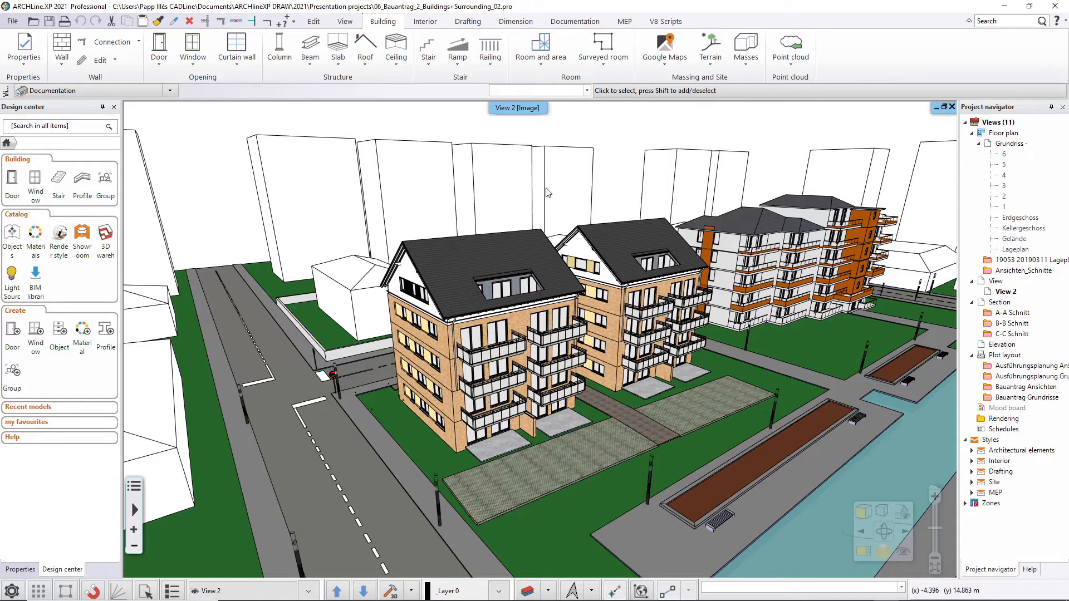
{"action": "mouse_move", "coordinate": [350, 189]}
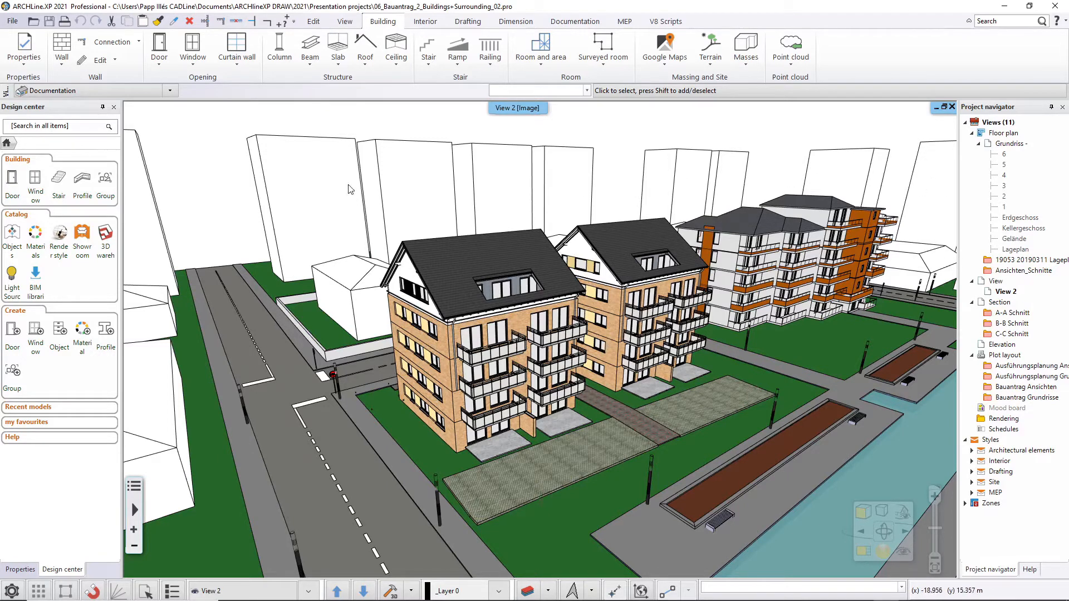
{"action": "mouse_move", "coordinate": [354, 291]}
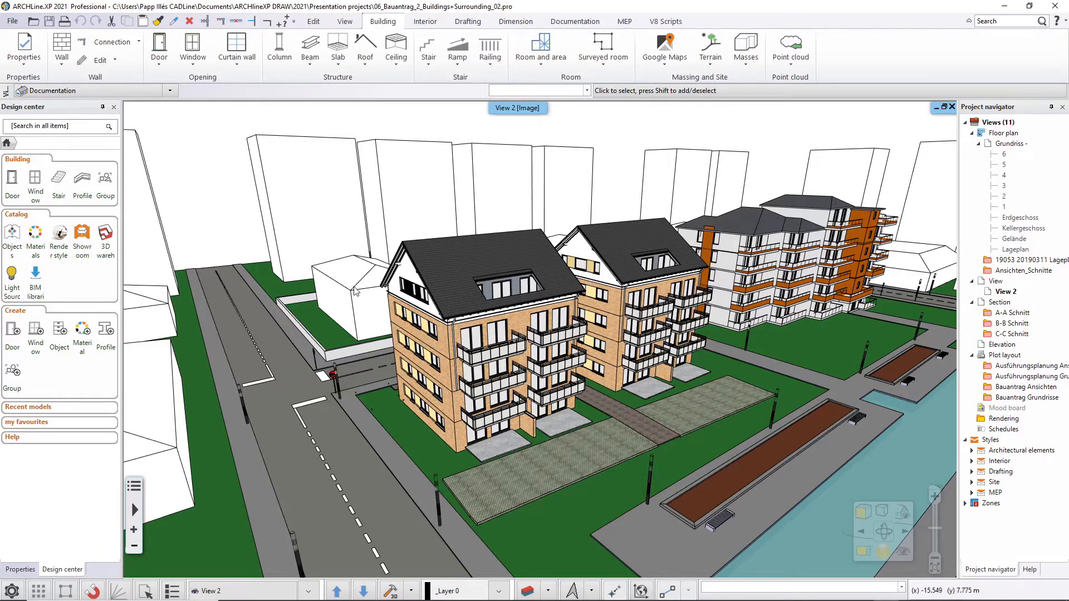
Step: Switch to the View ribbon tab to reach the 3D view and visibility commands
{"action": "left_click", "coordinate": [344, 22]}
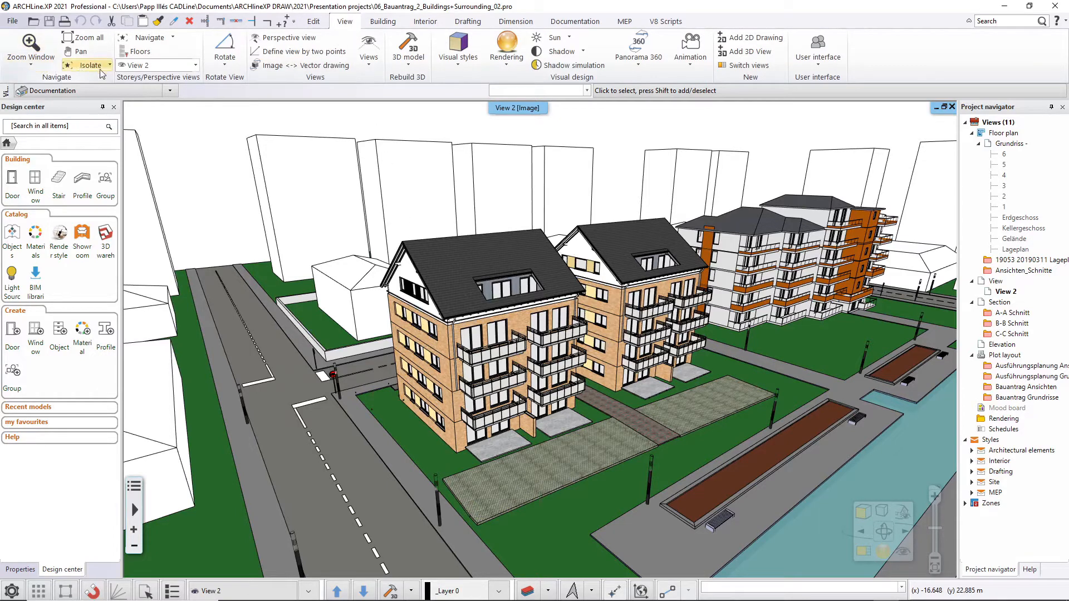
Step: Filter the 3D view to architectural Wall, Slab, Column, Beam and Roof elements and apply it
{"action": "left_click", "coordinate": [90, 65]}
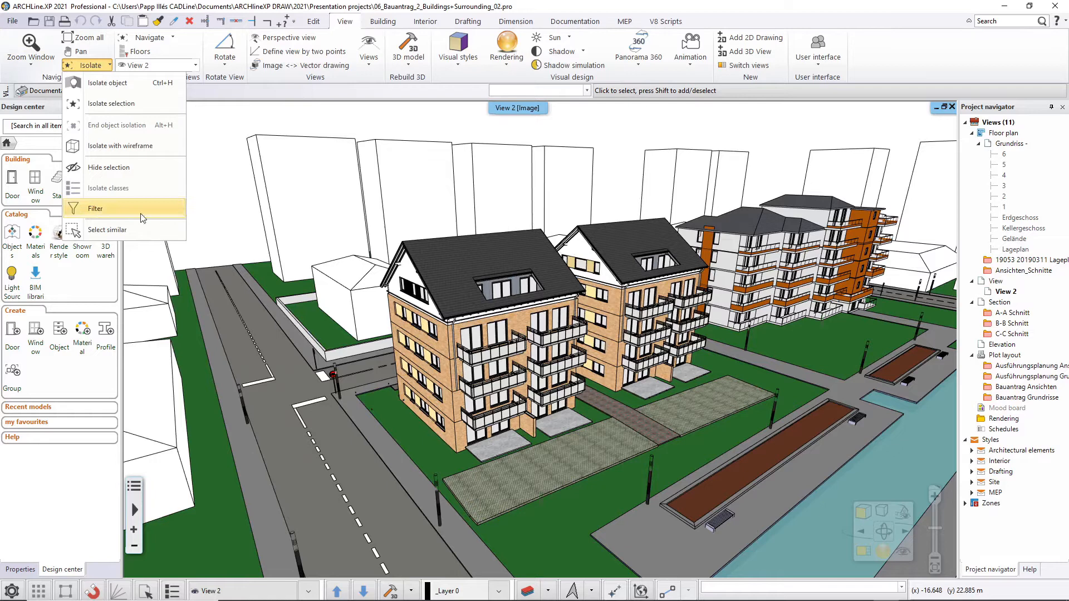
{"action": "left_click", "coordinate": [95, 208]}
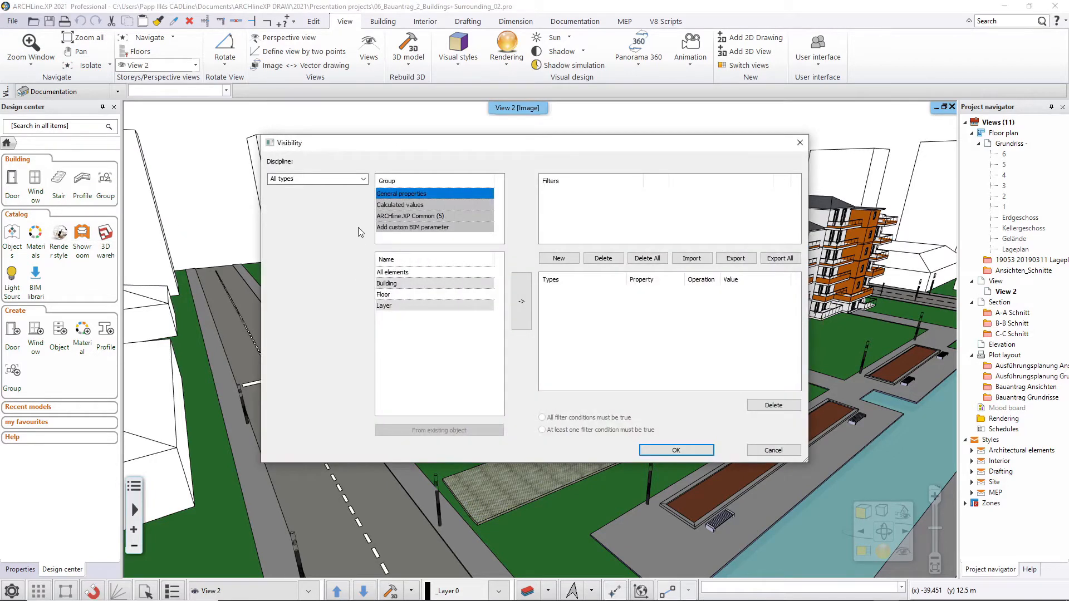
{"action": "left_click", "coordinate": [362, 179]}
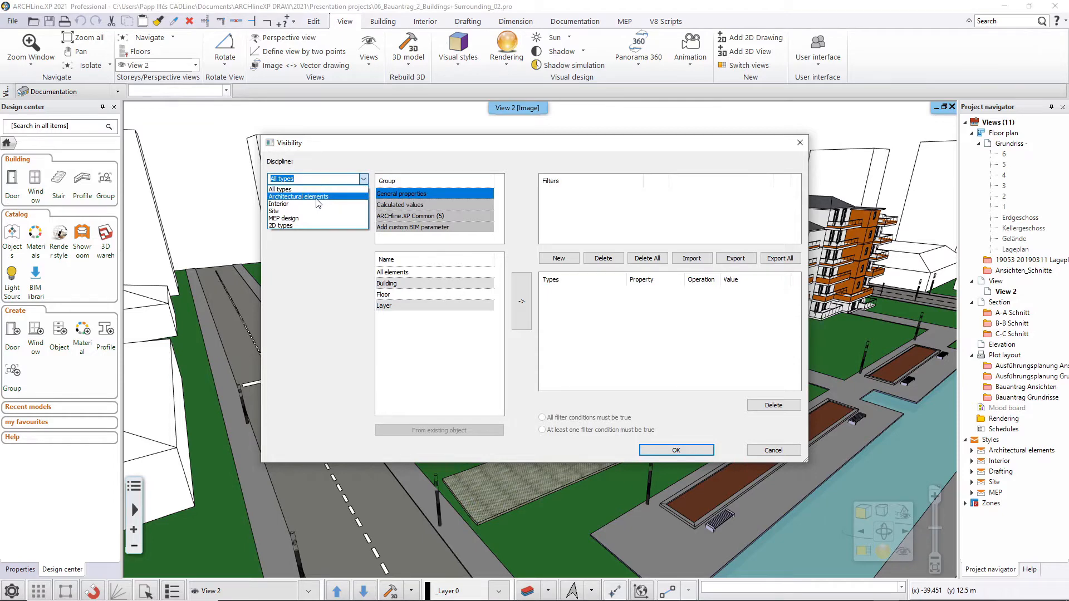
{"action": "left_click", "coordinate": [298, 197]}
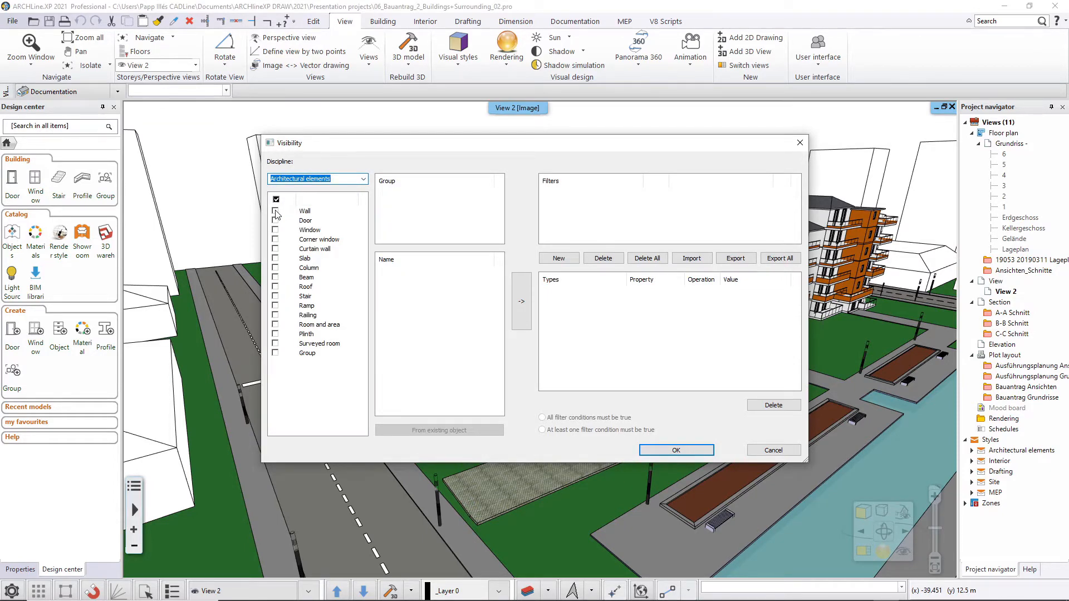
{"action": "left_click", "coordinate": [306, 211]}
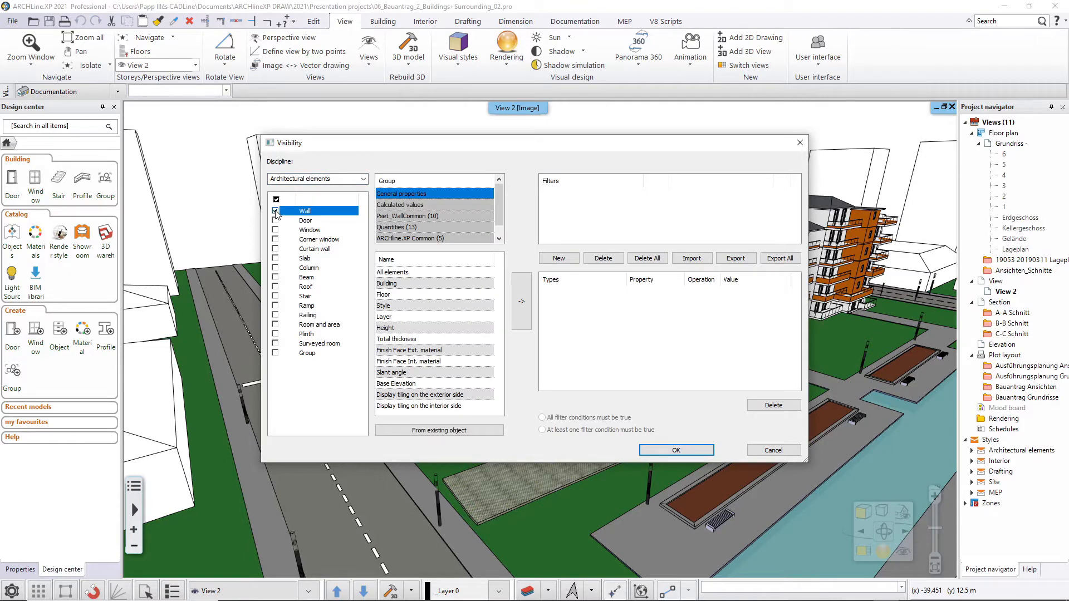
{"action": "left_click", "coordinate": [304, 258]}
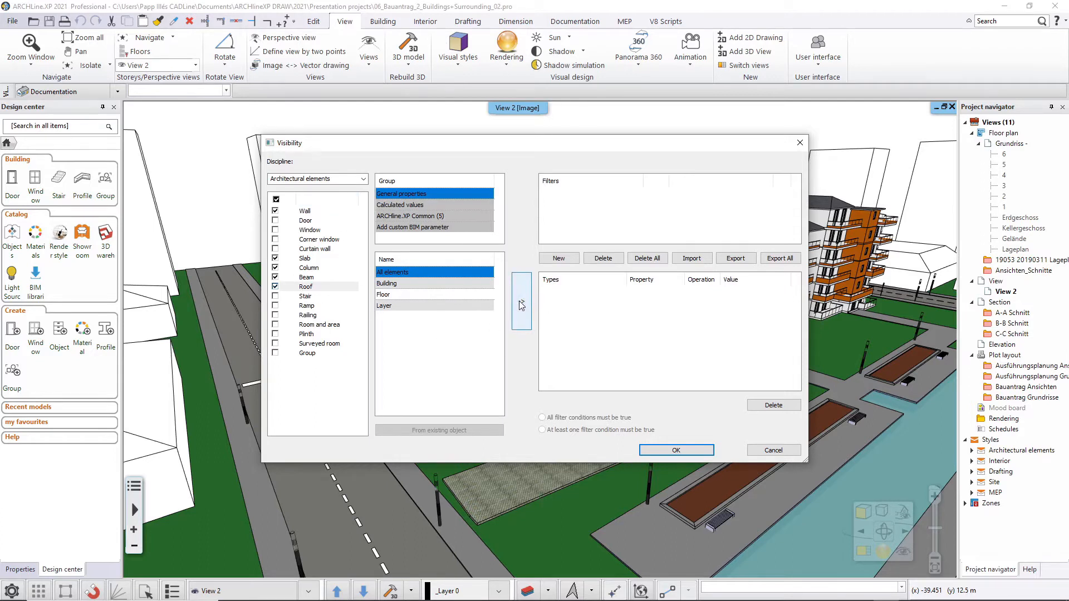
{"action": "left_click", "coordinate": [520, 303]}
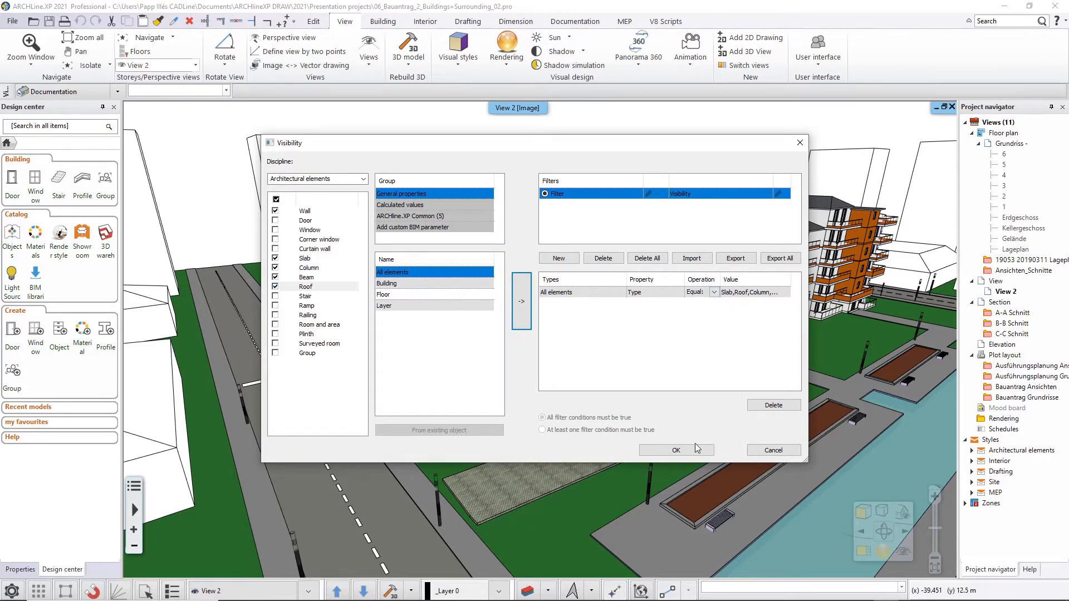
{"action": "left_click", "coordinate": [675, 450]}
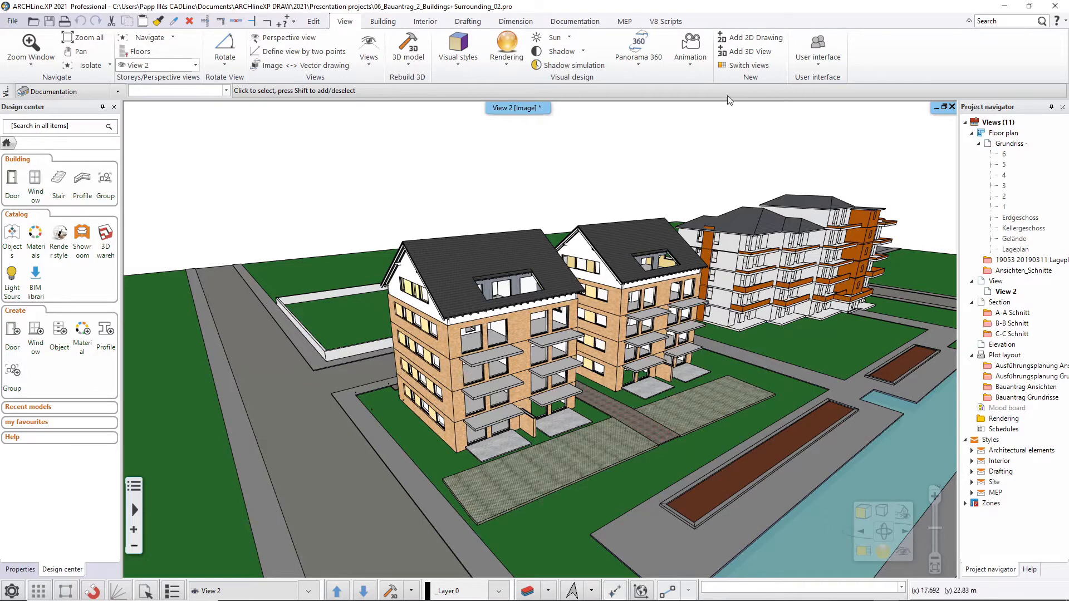
{"action": "mouse_move", "coordinate": [820, 432]}
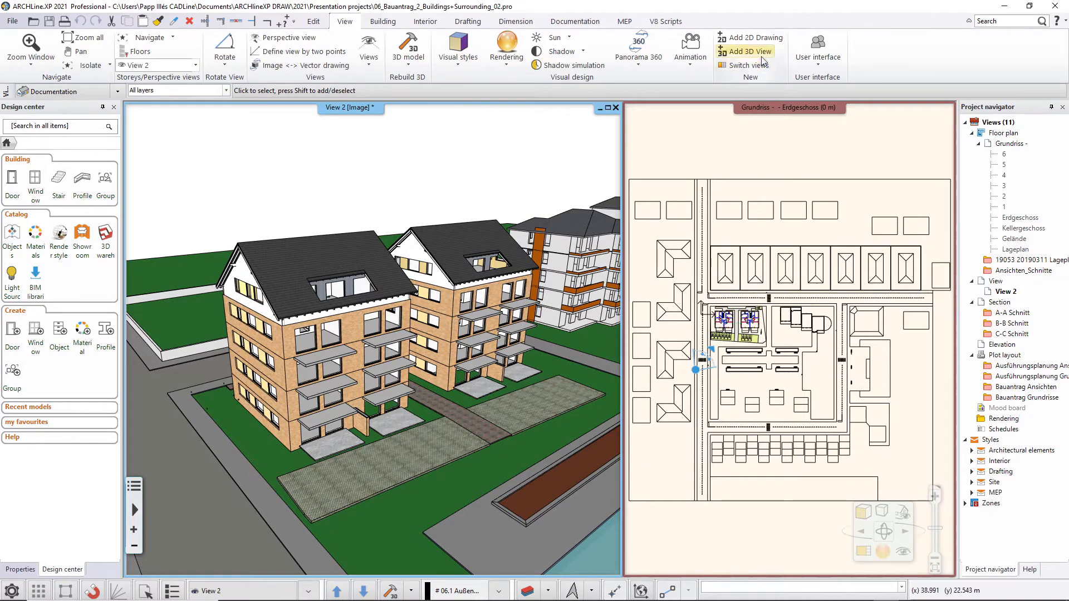
{"action": "mouse_move", "coordinate": [747, 51]}
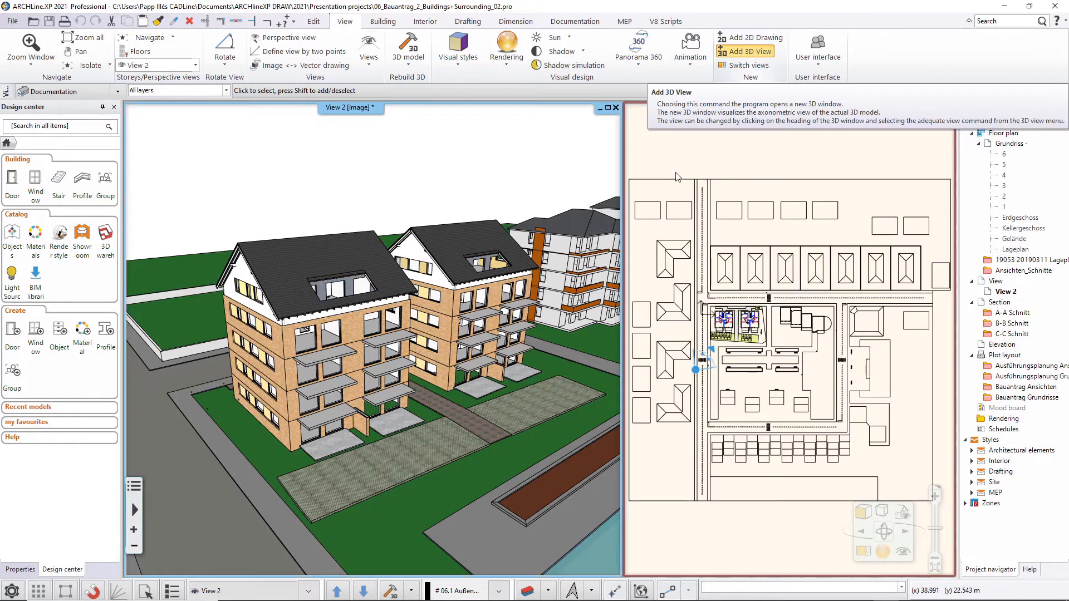
Step: Add a new 3D view and open its Isolate > Filter visibility settings
{"action": "left_click", "coordinate": [745, 51]}
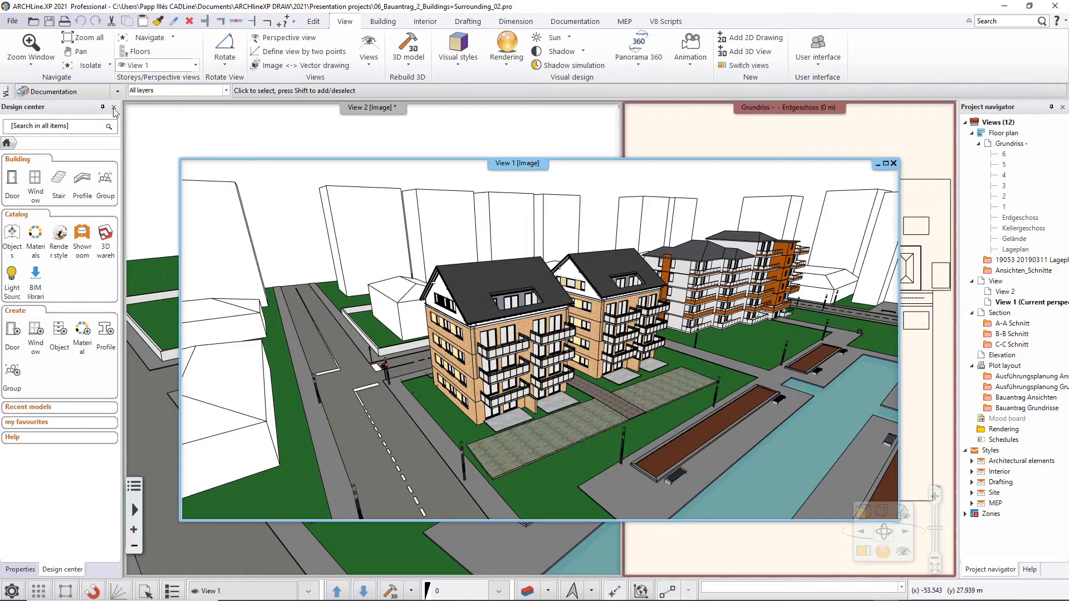
{"action": "left_click", "coordinate": [89, 65]}
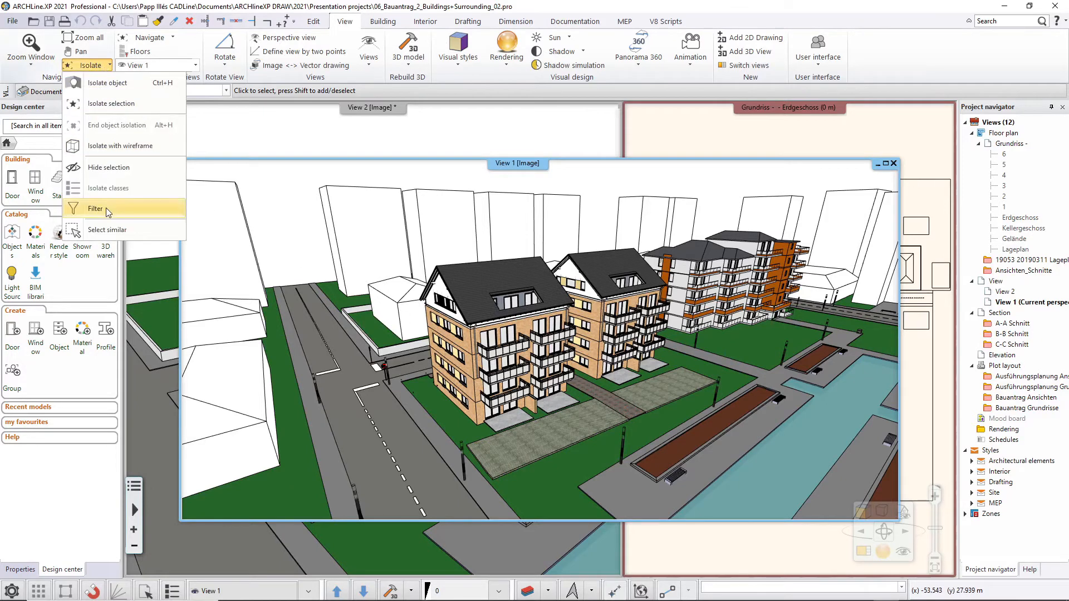
{"action": "left_click", "coordinate": [95, 208]}
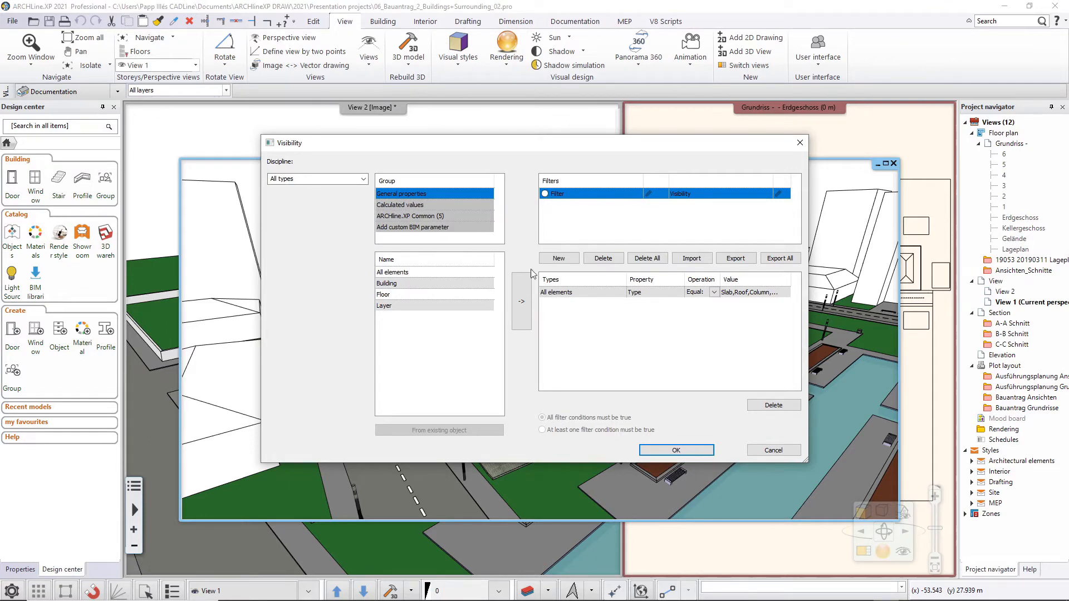
Step: Create a new visibility filter named 'Without surrounding buildings'
{"action": "left_click", "coordinate": [558, 258]}
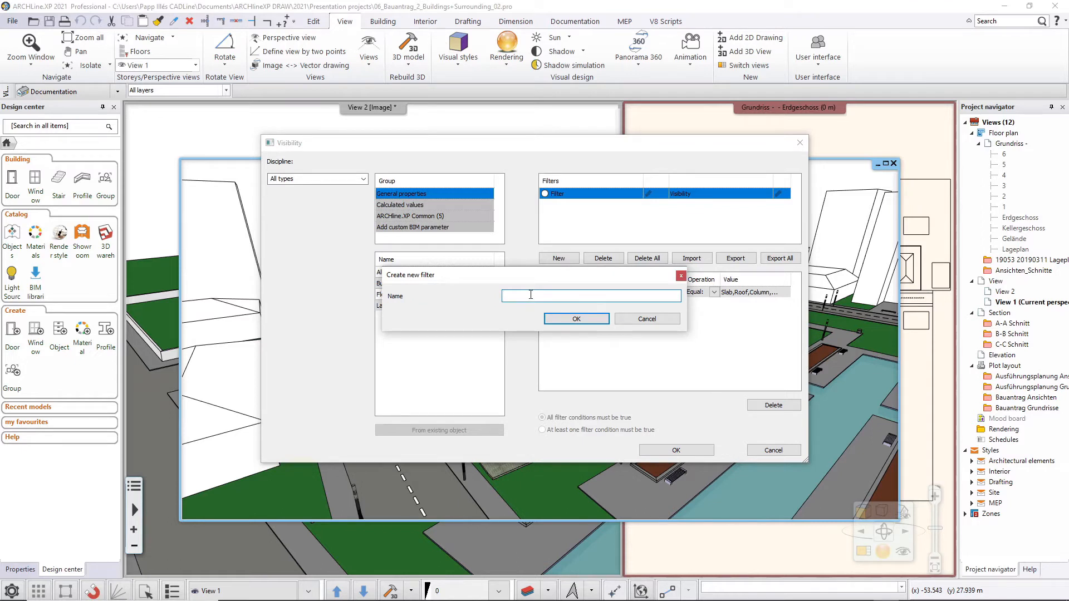
{"action": "left_click", "coordinate": [590, 294]}
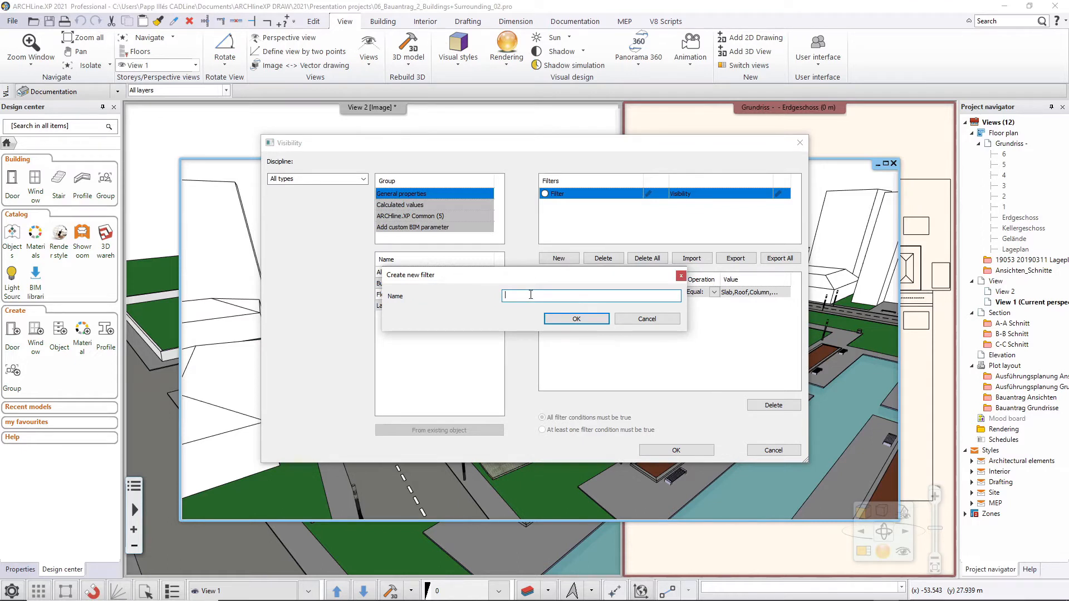
{"action": "type", "text": "Without s"}
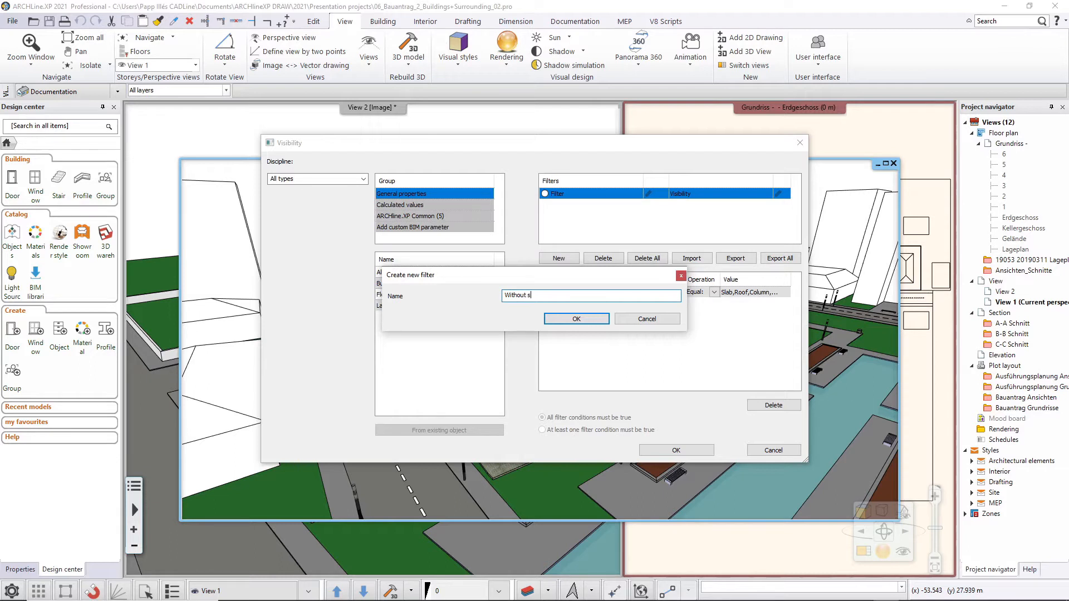
{"action": "type", "text": "urrounding buildings"}
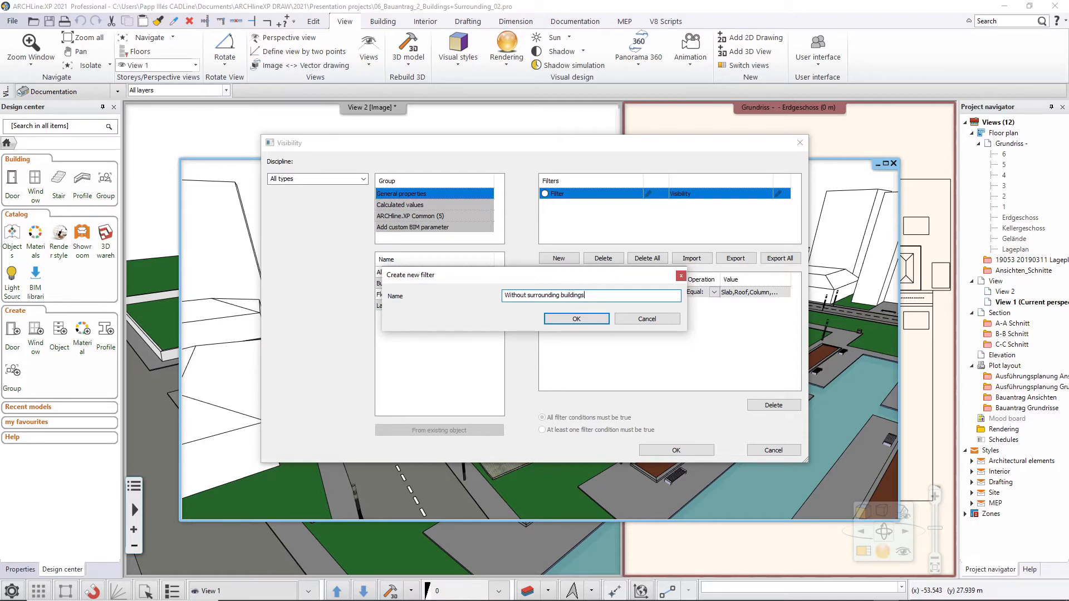
{"action": "left_click", "coordinate": [576, 319]}
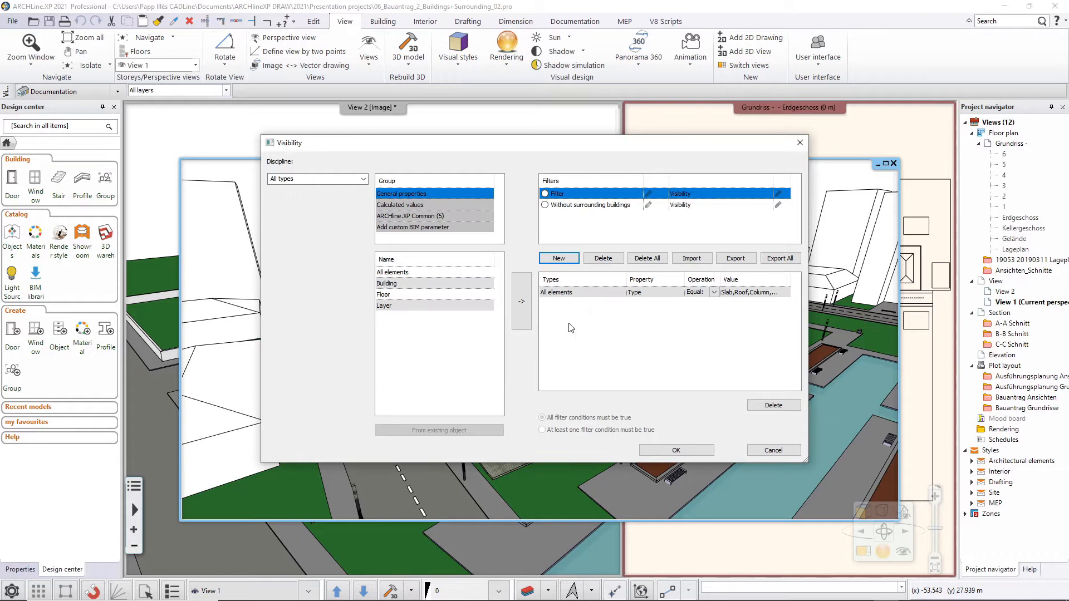
Step: Set that filter to Site discipline, Building volume, operation Not equal, and apply it
{"action": "left_click", "coordinate": [591, 204]}
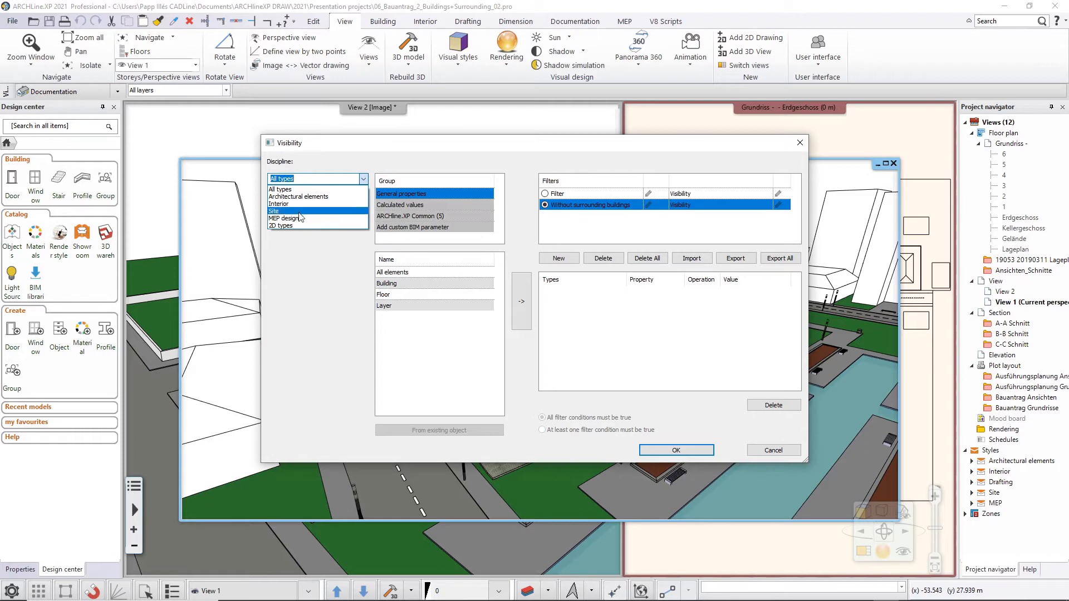
{"action": "left_click", "coordinate": [274, 212]}
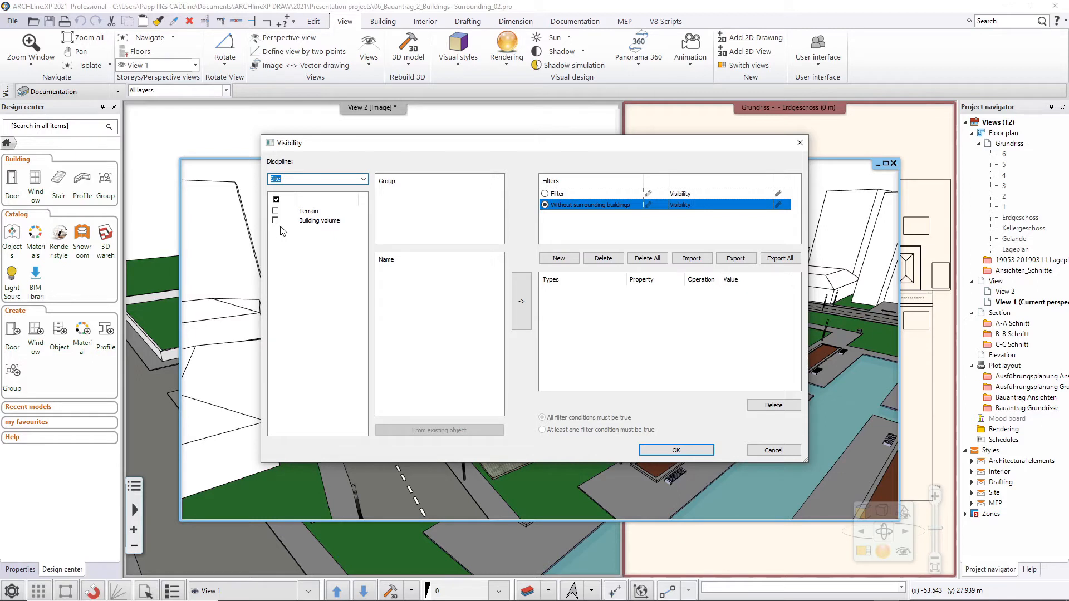
{"action": "left_click", "coordinate": [319, 221]}
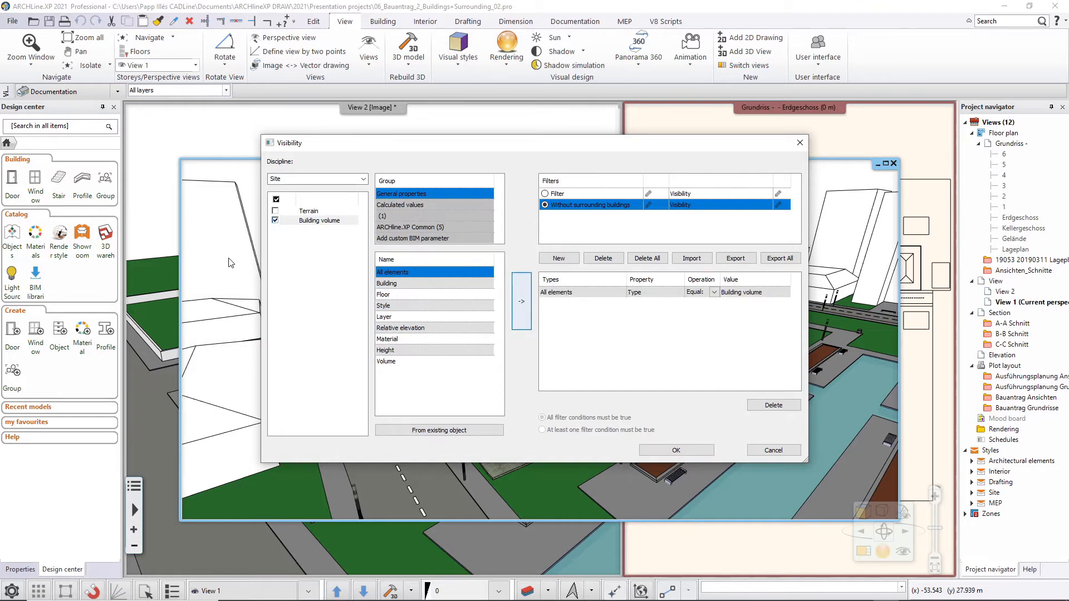
{"action": "left_click", "coordinate": [715, 292]}
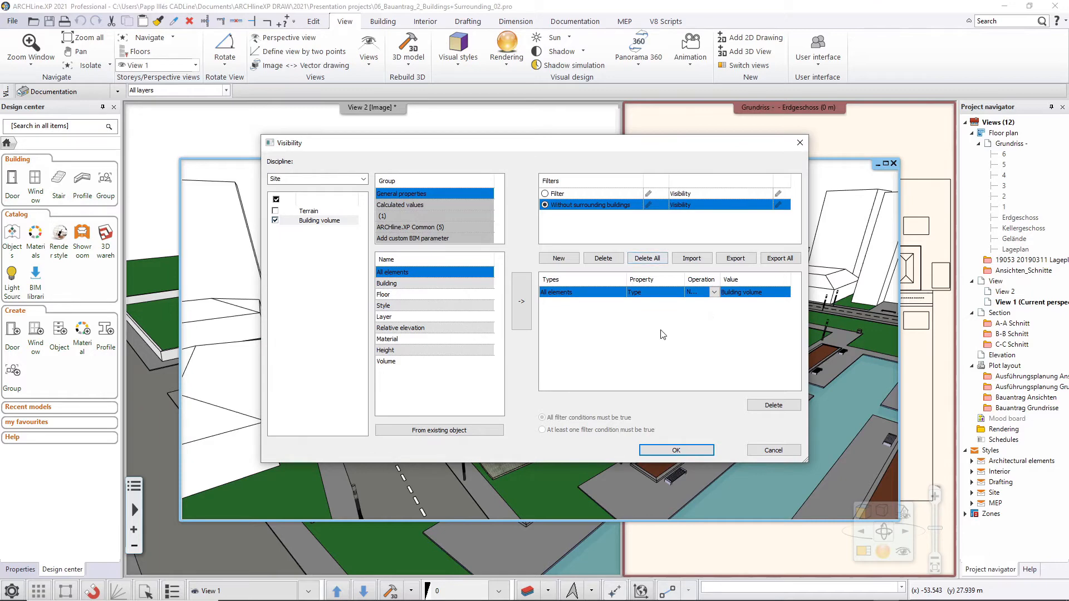
{"action": "left_click", "coordinate": [675, 450]}
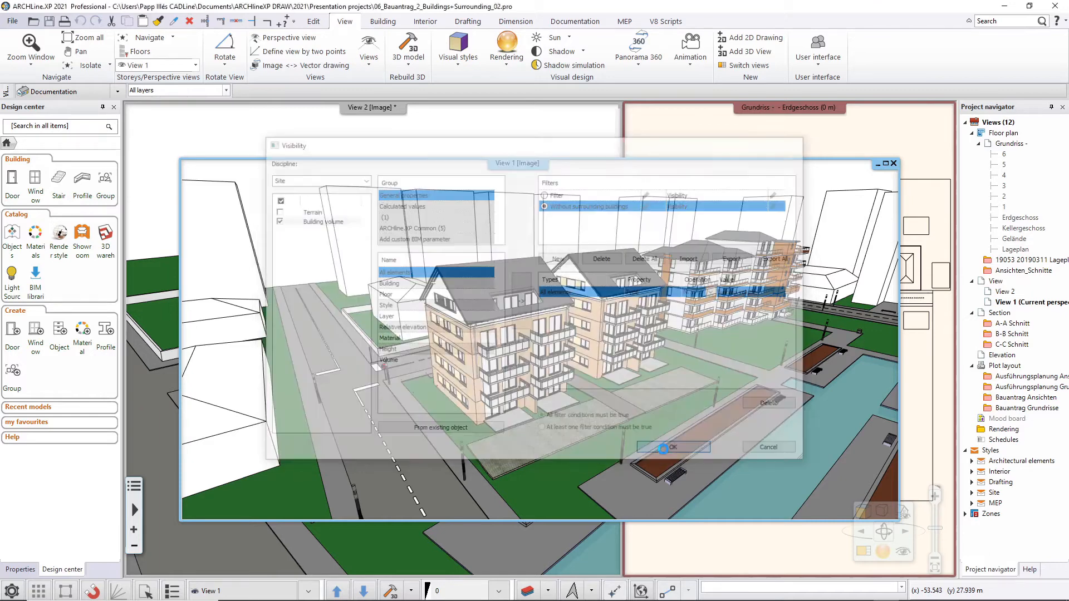
{"action": "left_click", "coordinate": [671, 447]}
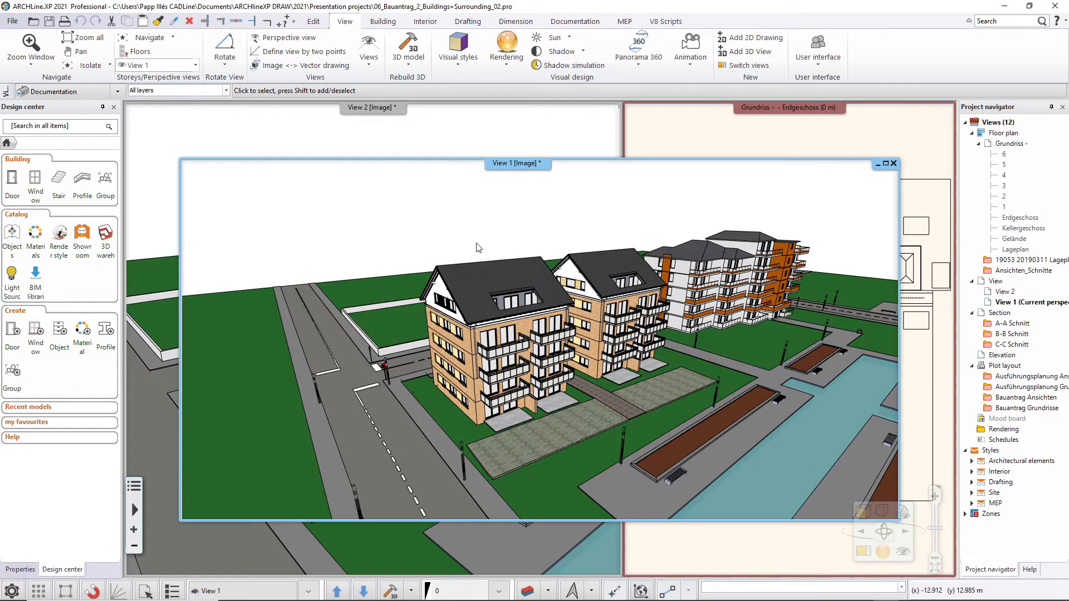
{"action": "mouse_move", "coordinate": [688, 347]}
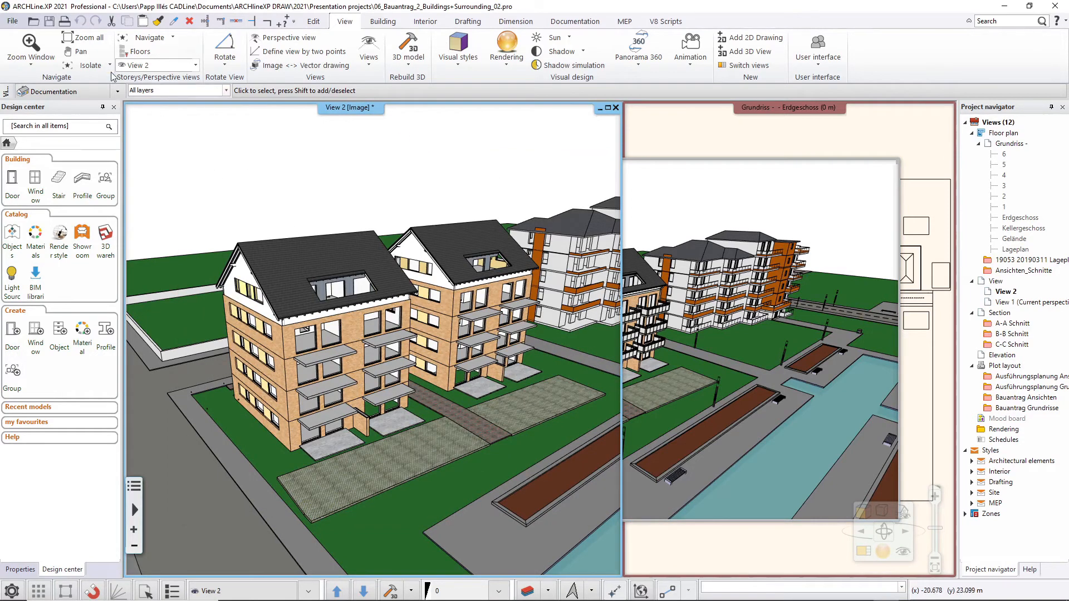
Step: Open the Isolate dropdown on the View ribbon for View 2
{"action": "left_click", "coordinate": [89, 65]}
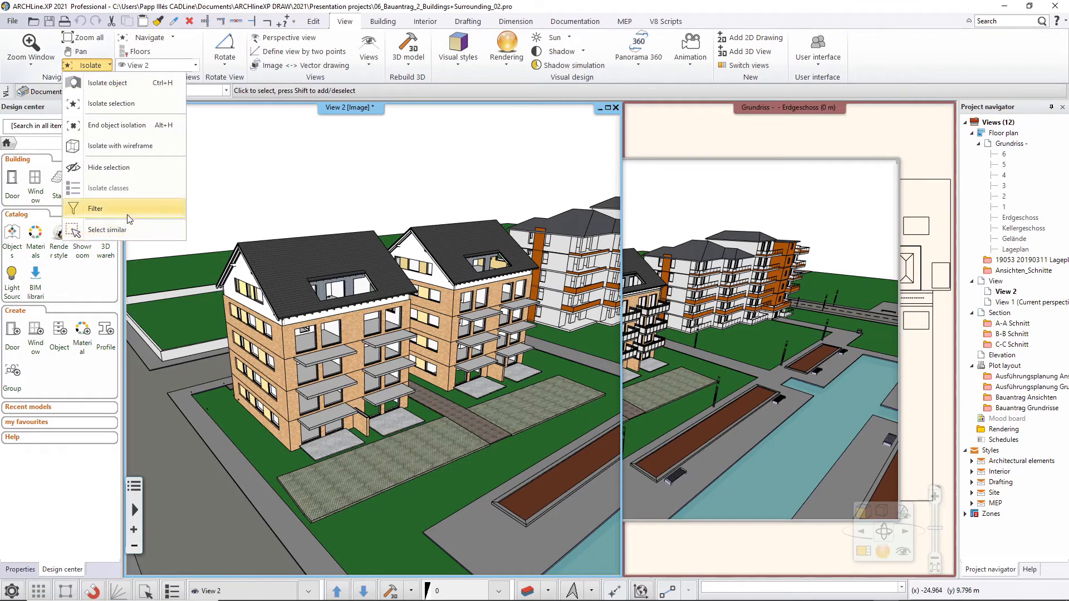
Step: Rename the filter 'Filter' to 'Simple building' and close the Visibility dialog
{"action": "left_click", "coordinate": [94, 208]}
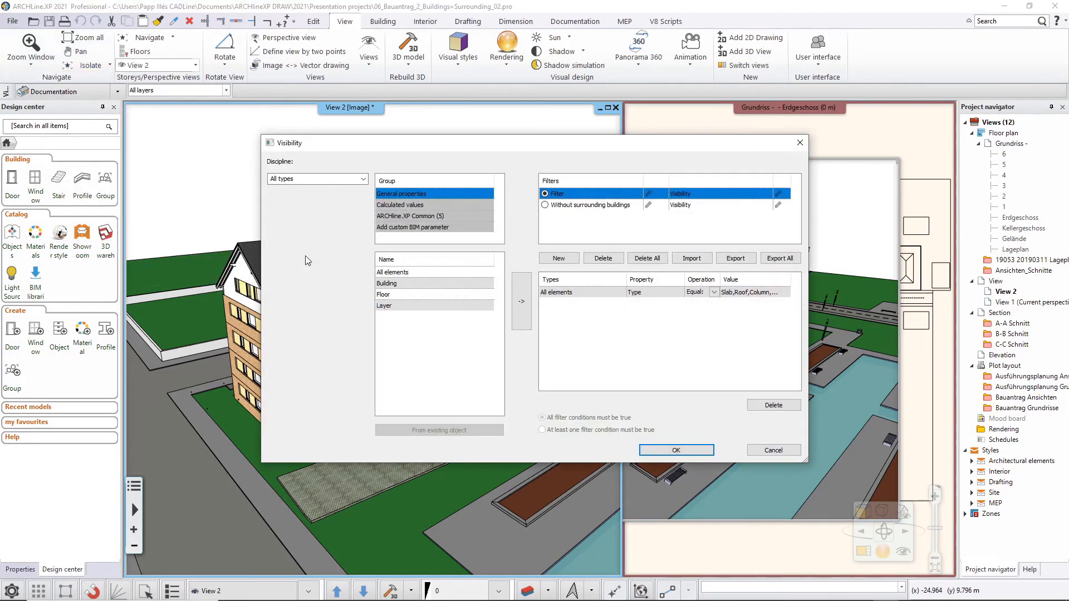
{"action": "left_click", "coordinate": [545, 194]}
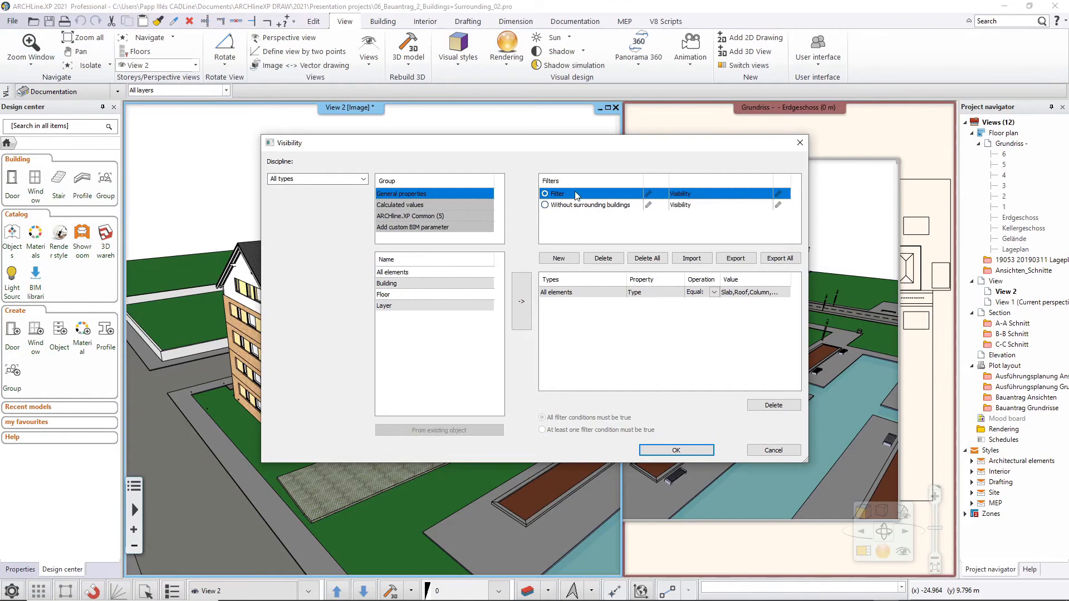
{"action": "left_click", "coordinate": [647, 193]}
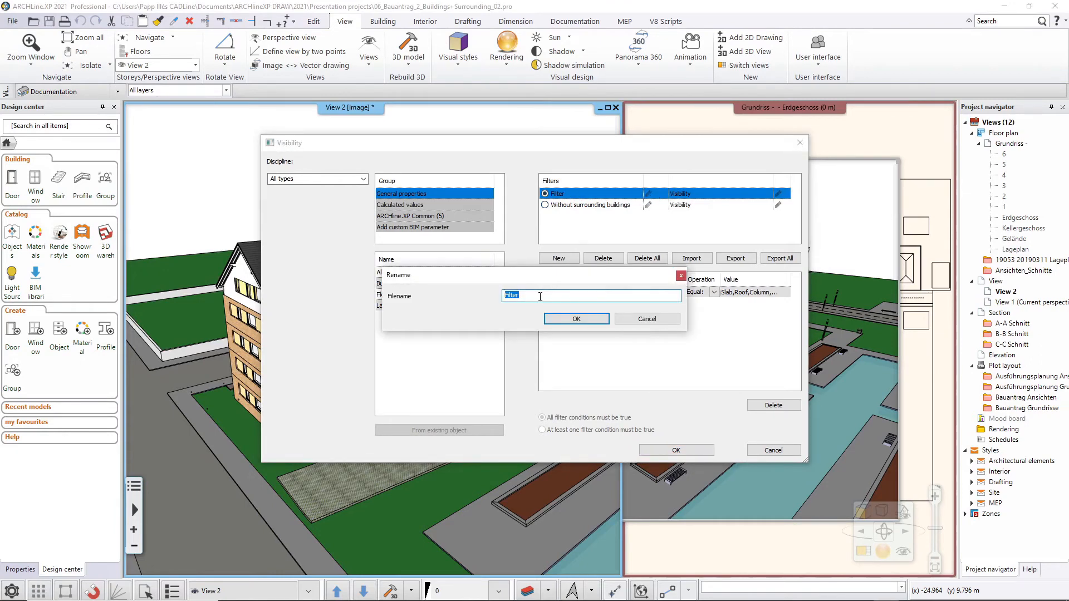
{"action": "type", "text": "Simple building"}
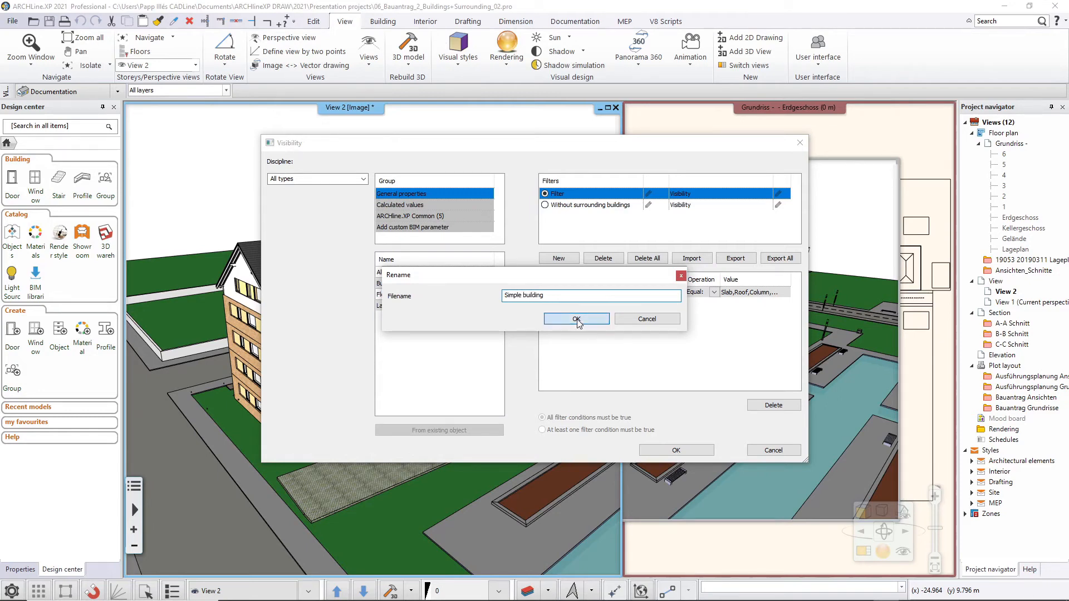
{"action": "left_click", "coordinate": [575, 319]}
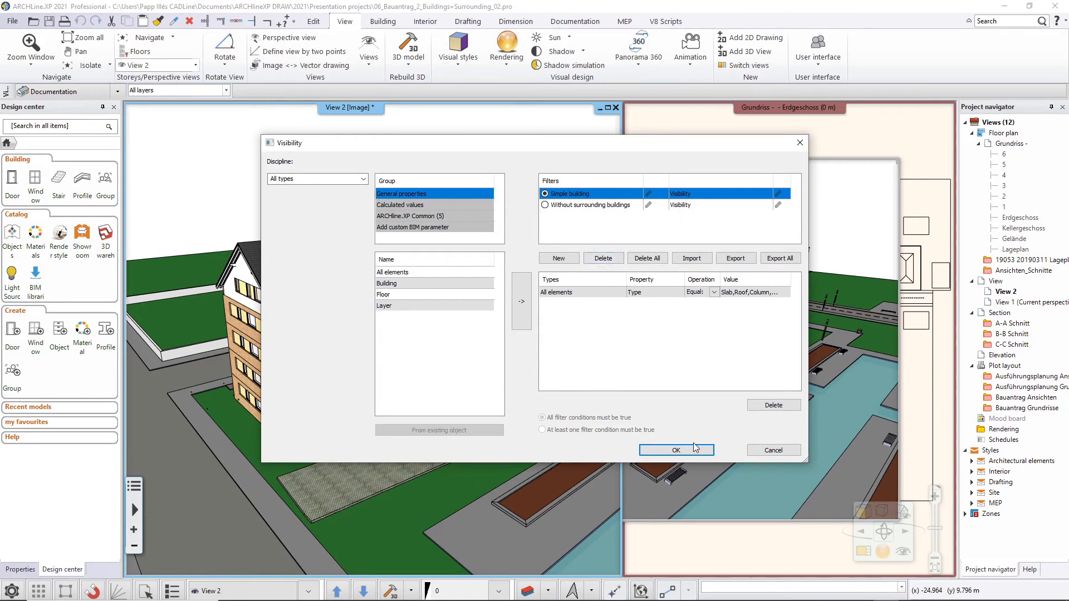
{"action": "left_click", "coordinate": [674, 450]}
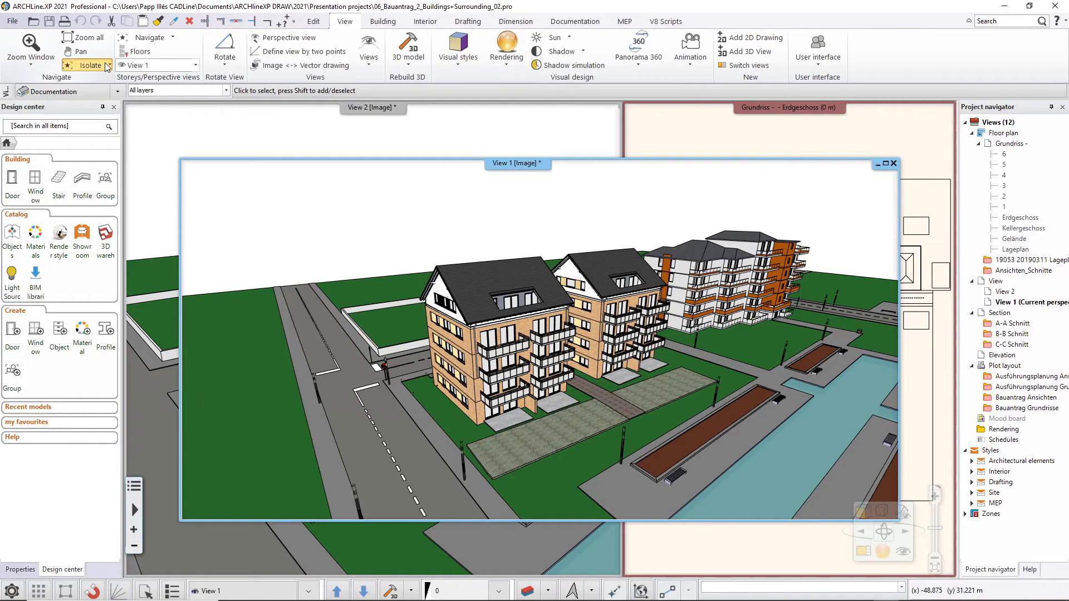
{"action": "left_click", "coordinate": [88, 64]}
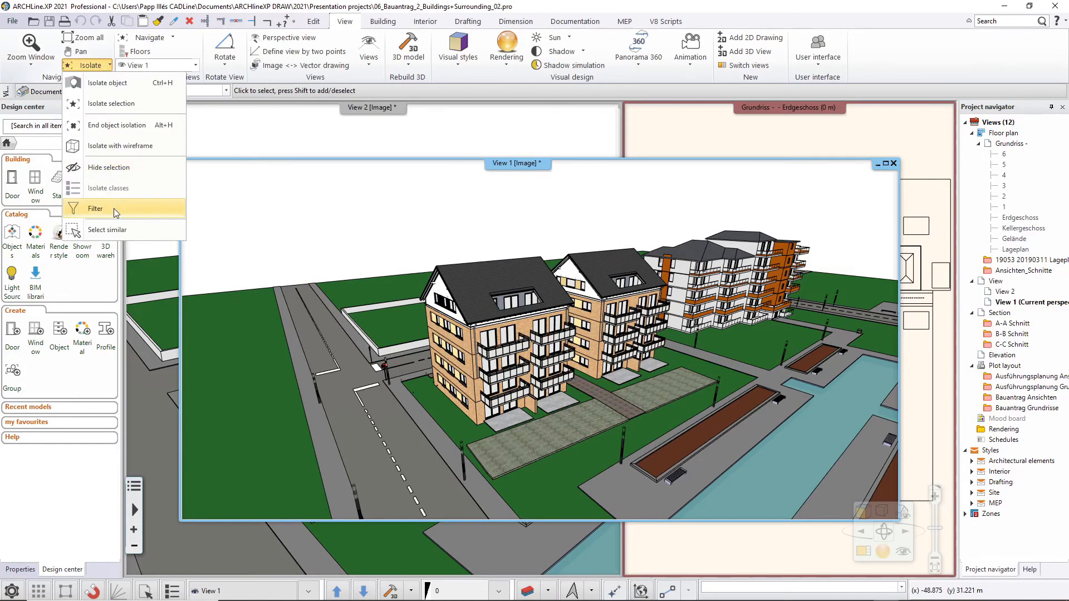
{"action": "left_click", "coordinate": [95, 209]}
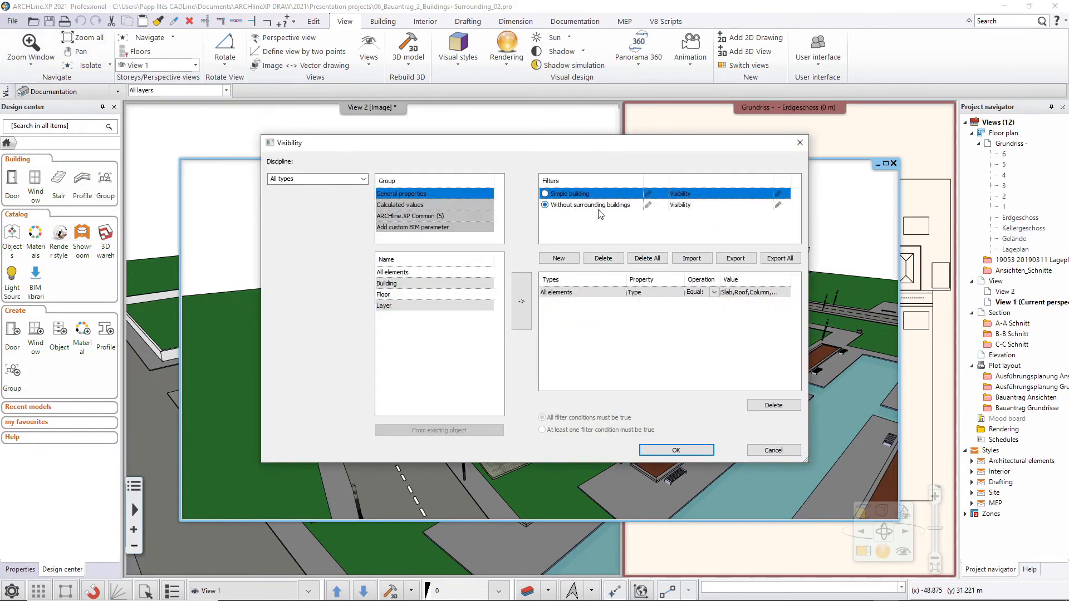
{"action": "left_click", "coordinate": [568, 194]}
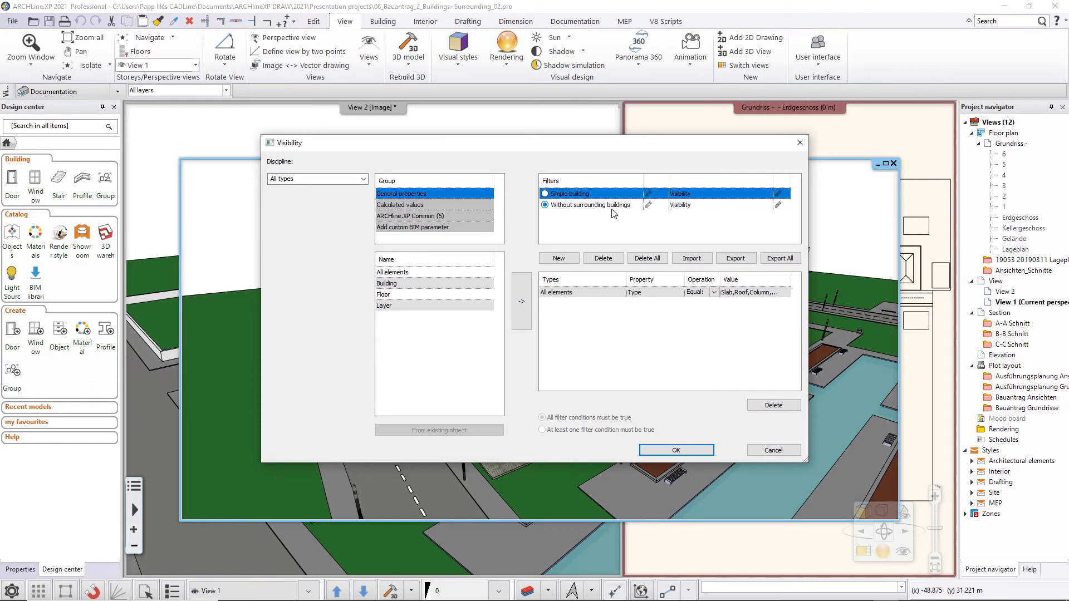
{"action": "left_click", "coordinate": [543, 205]}
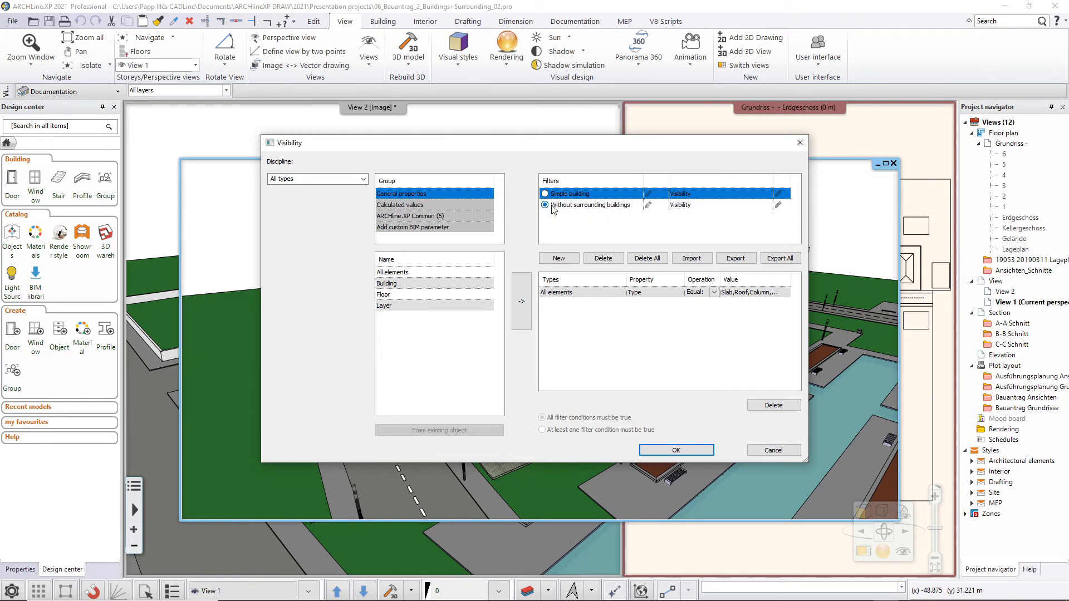
{"action": "left_click", "coordinate": [675, 450]}
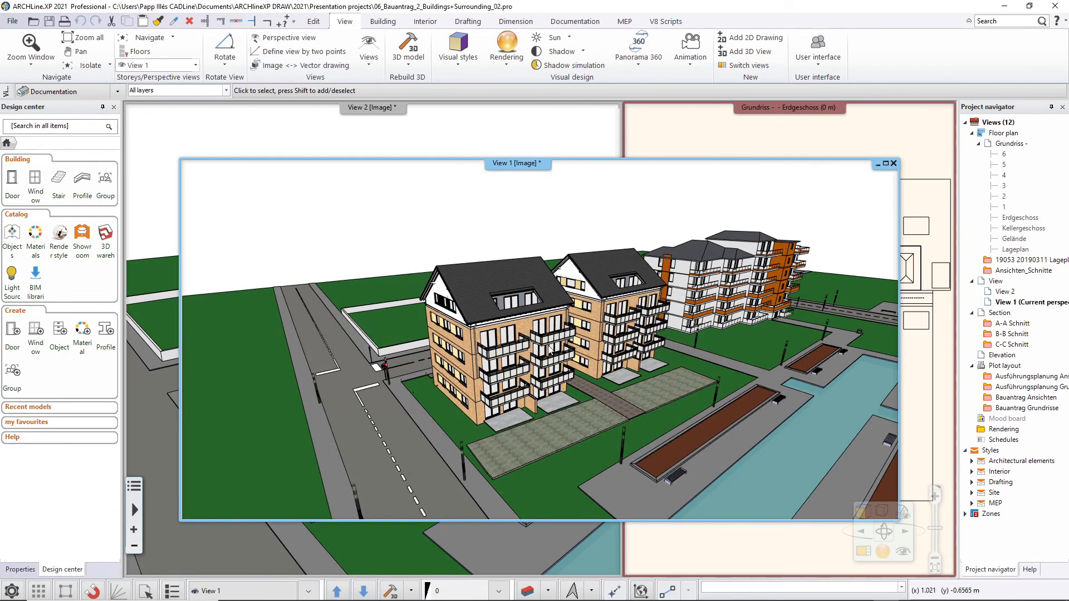
{"action": "mouse_move", "coordinate": [549, 347]}
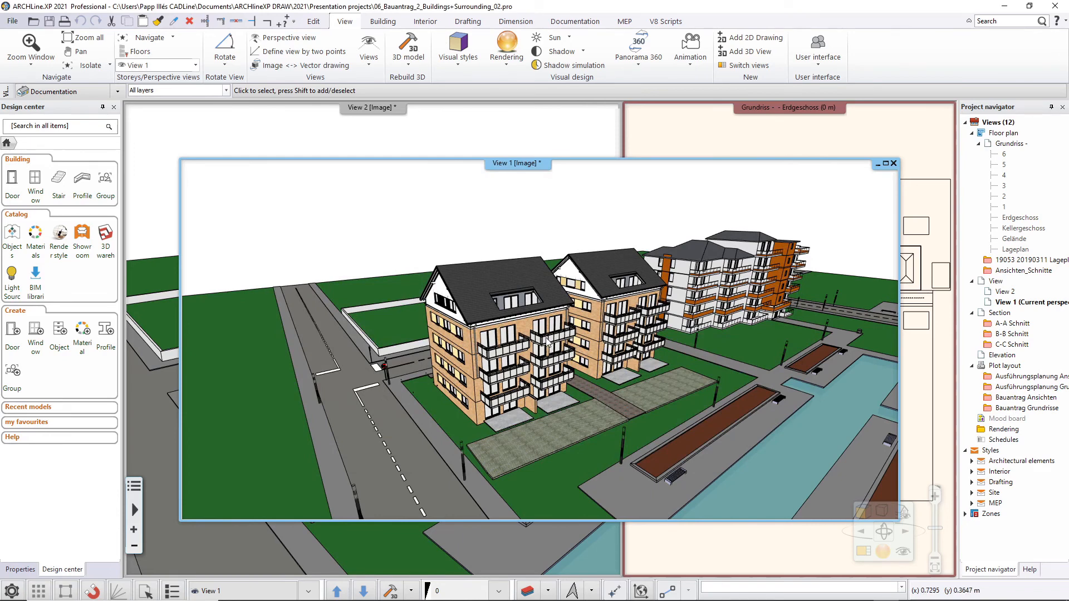